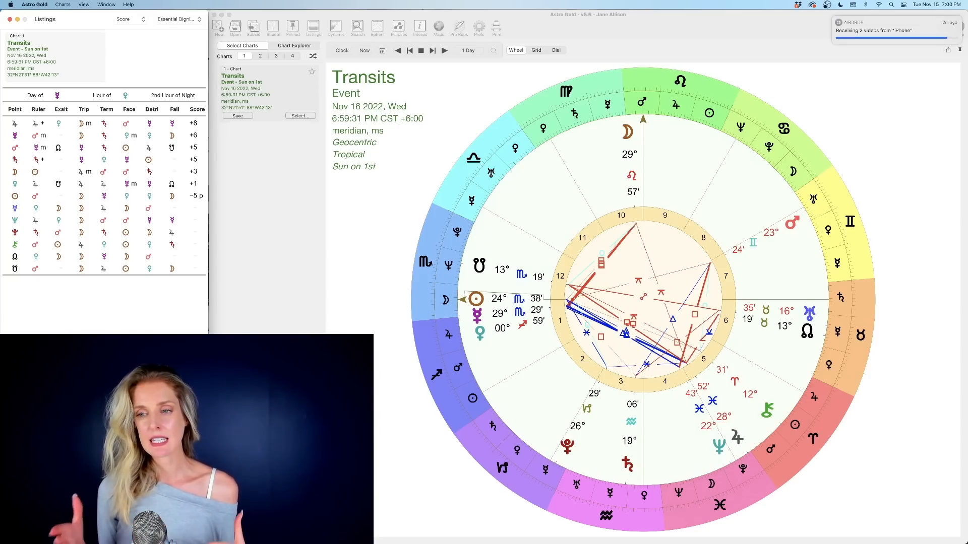
pyautogui.moveTo(410, 182)
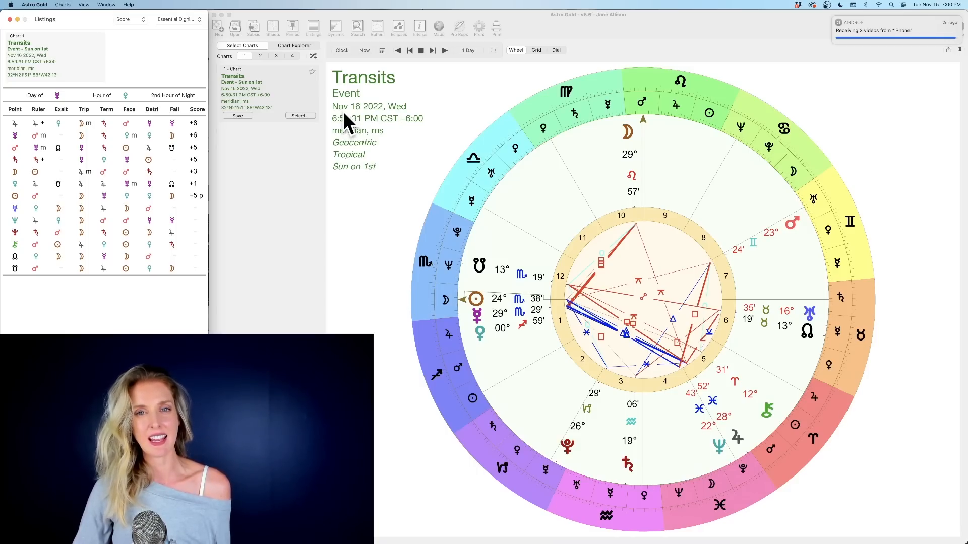
pyautogui.moveTo(494, 346)
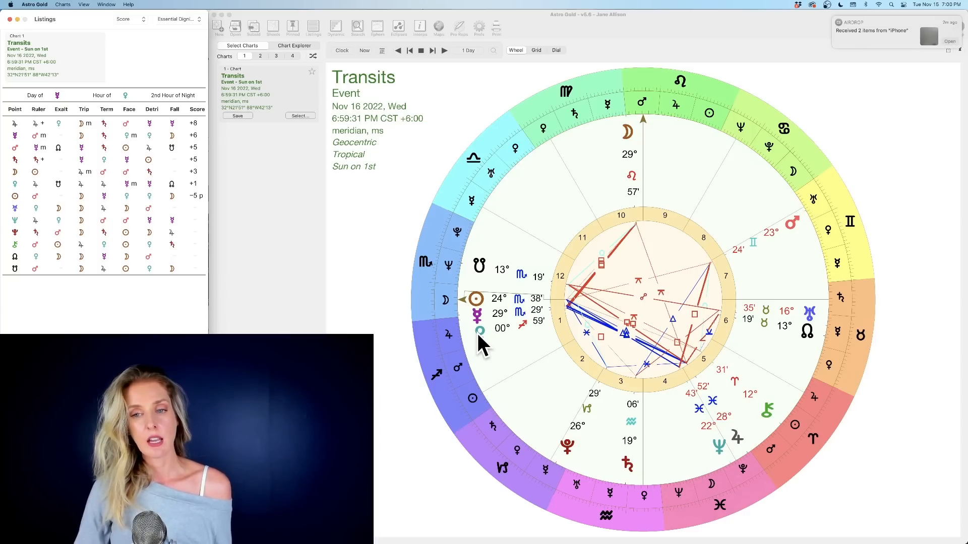
pyautogui.moveTo(478, 324)
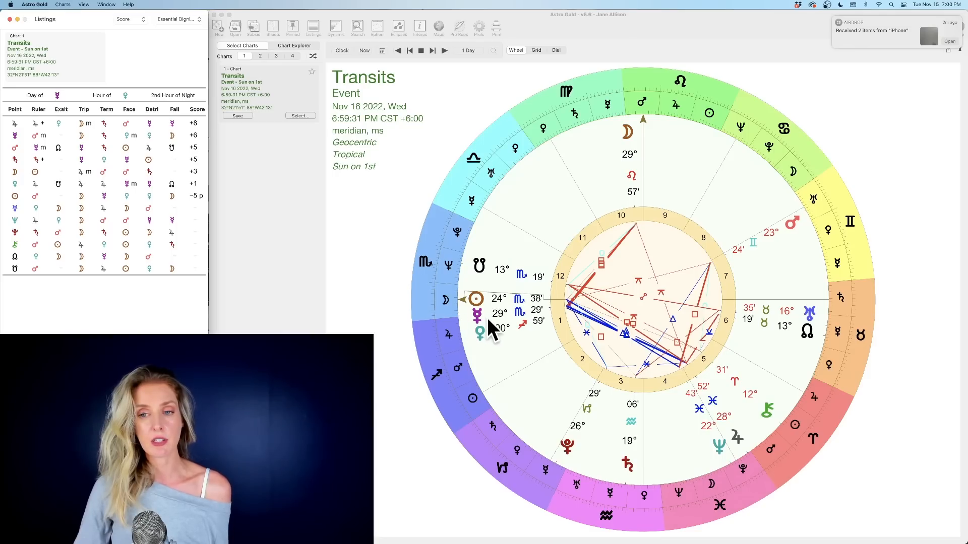
pyautogui.moveTo(568, 315)
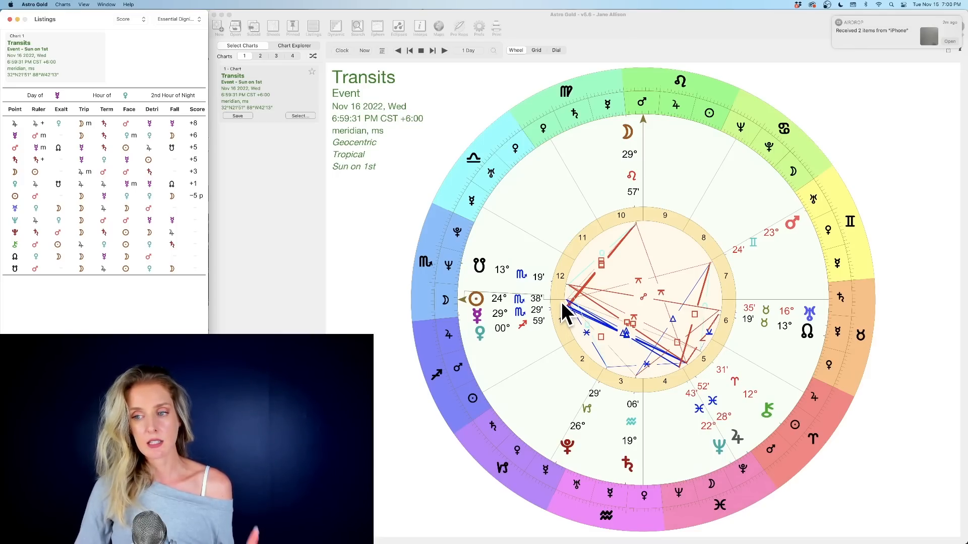
pyautogui.moveTo(734, 448)
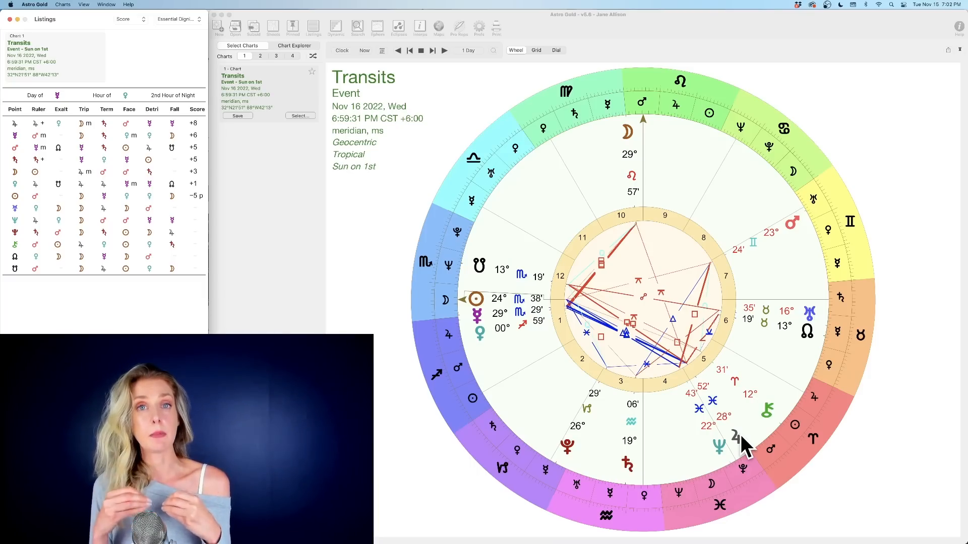
pyautogui.moveTo(734, 435)
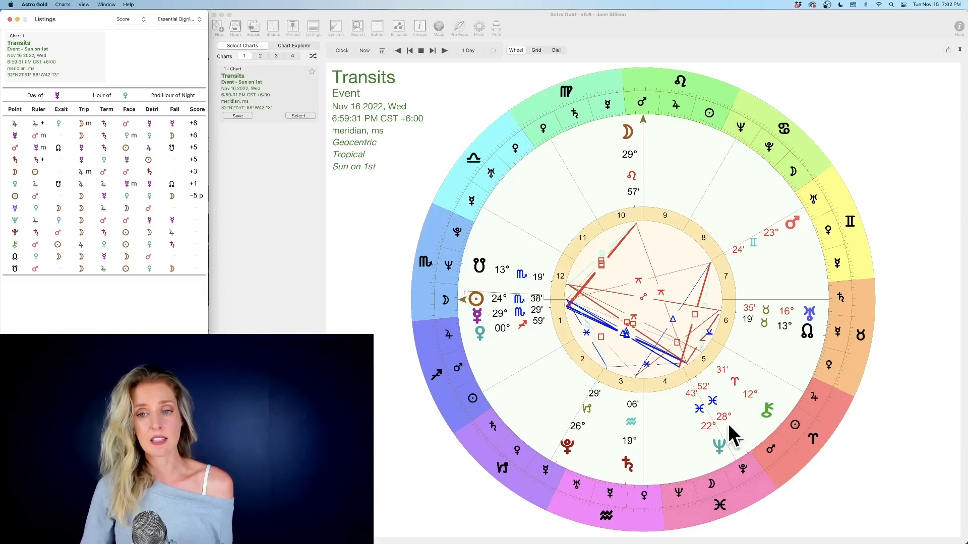
pyautogui.moveTo(485, 318)
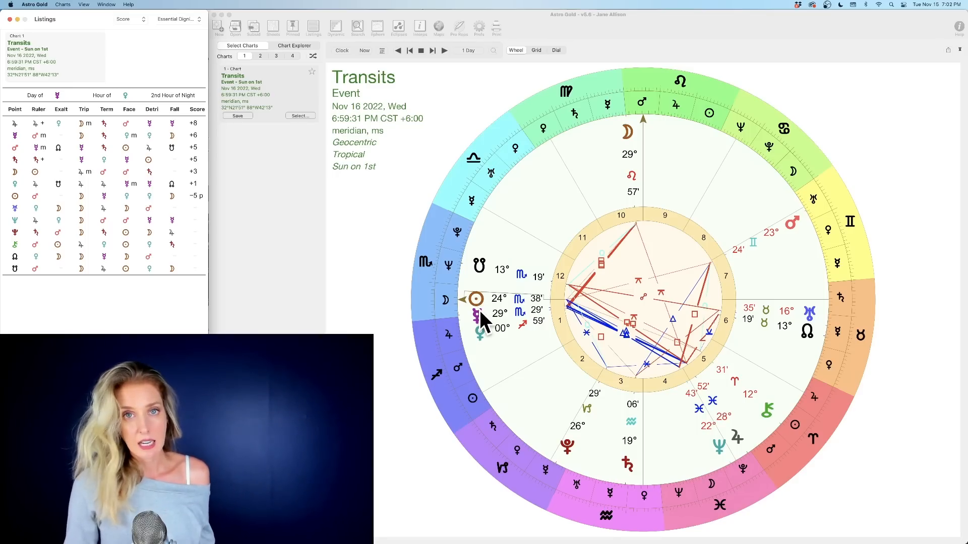
pyautogui.moveTo(536, 330)
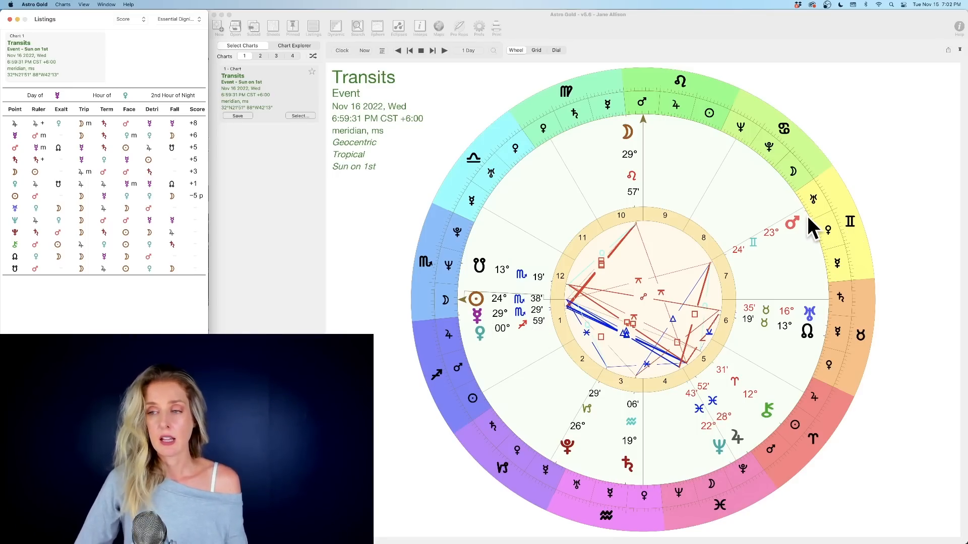
pyautogui.moveTo(642, 173)
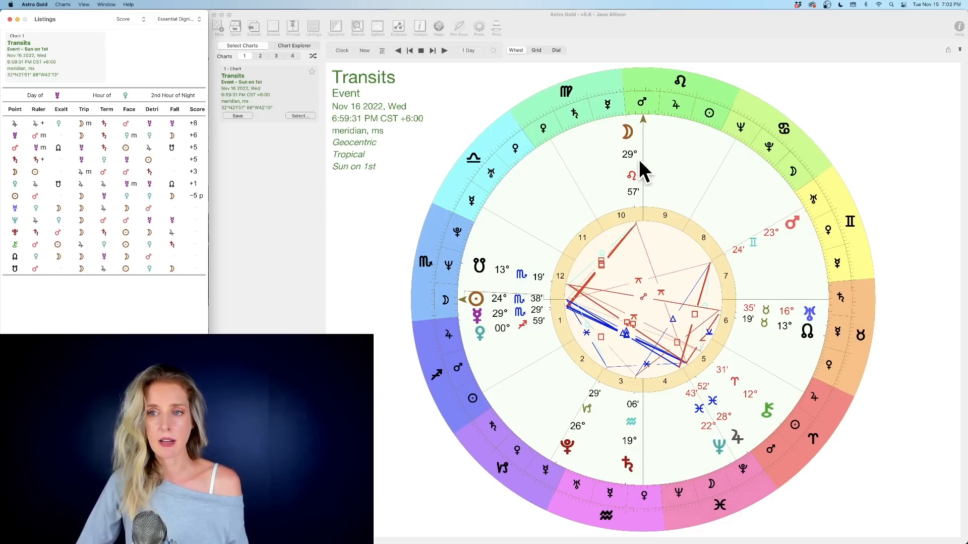
pyautogui.moveTo(475, 278)
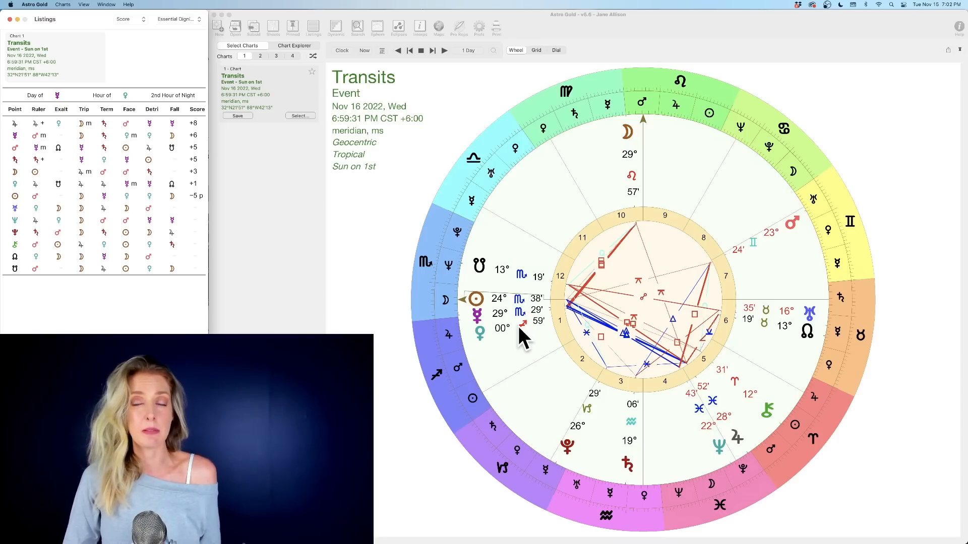
pyautogui.moveTo(497, 343)
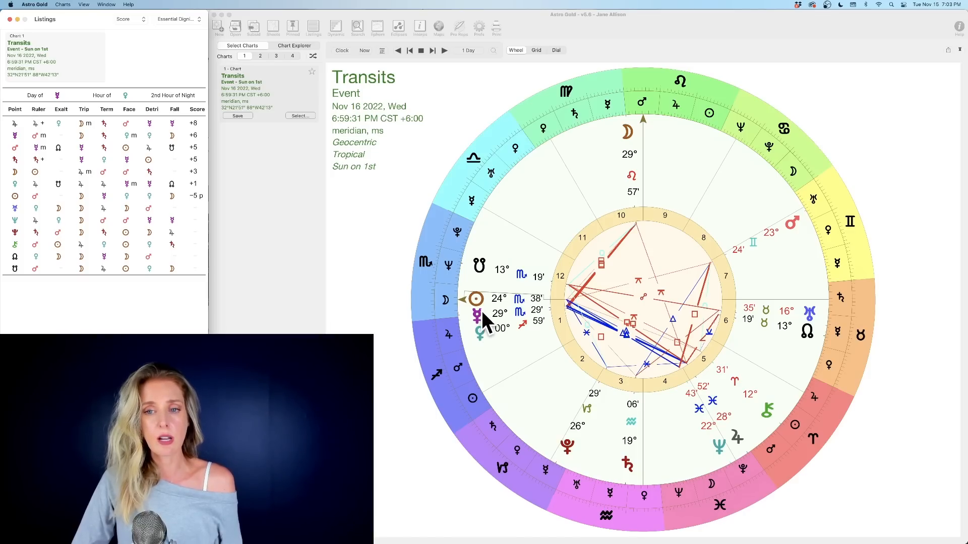
pyautogui.moveTo(485, 338)
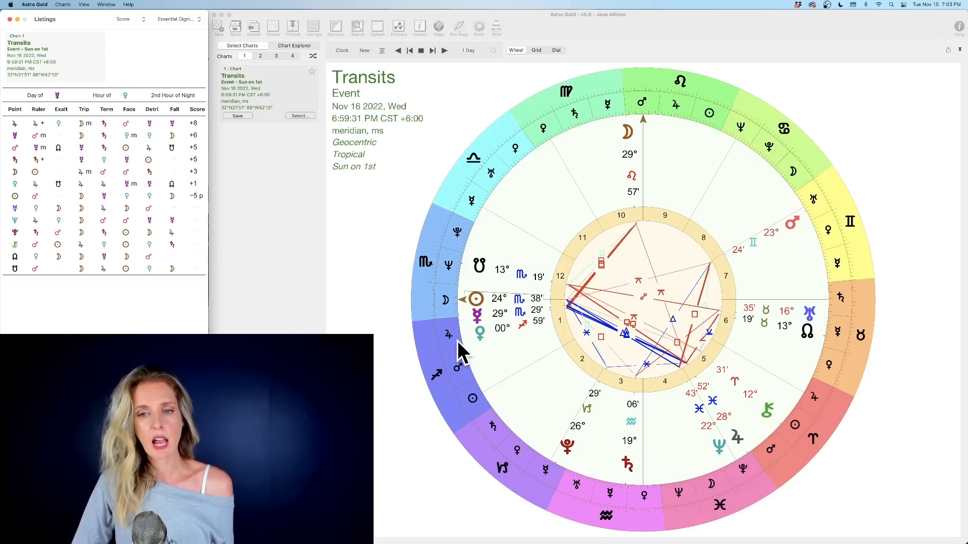
pyautogui.moveTo(506, 336)
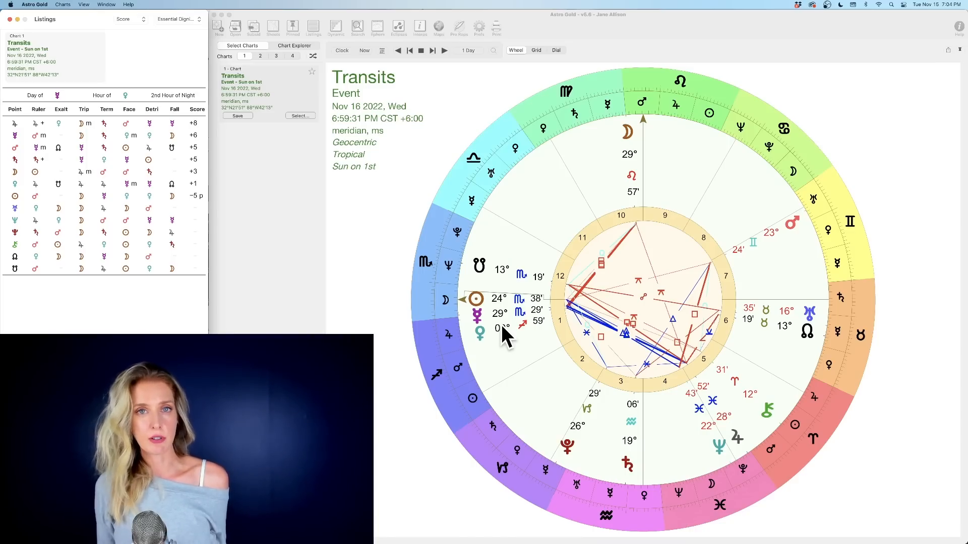
pyautogui.moveTo(500, 321)
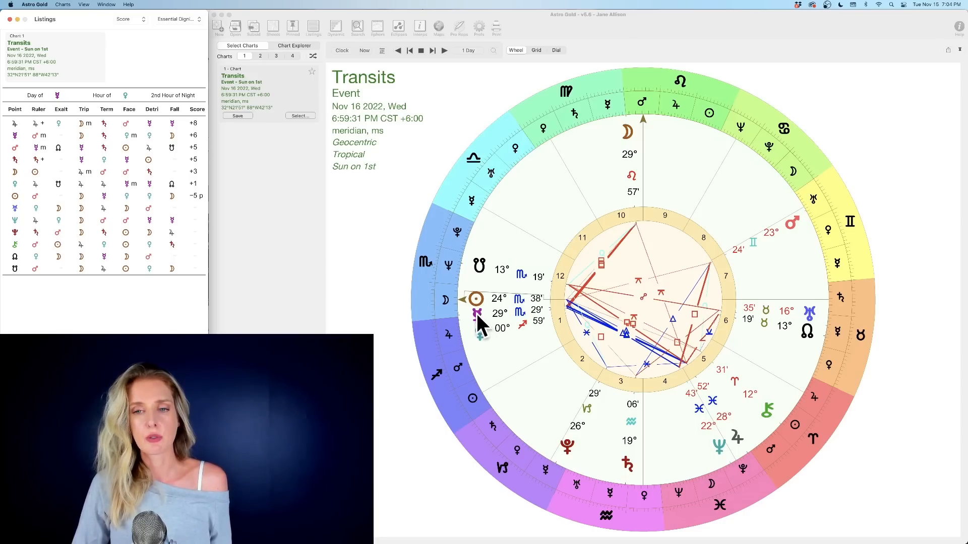
pyautogui.moveTo(515, 336)
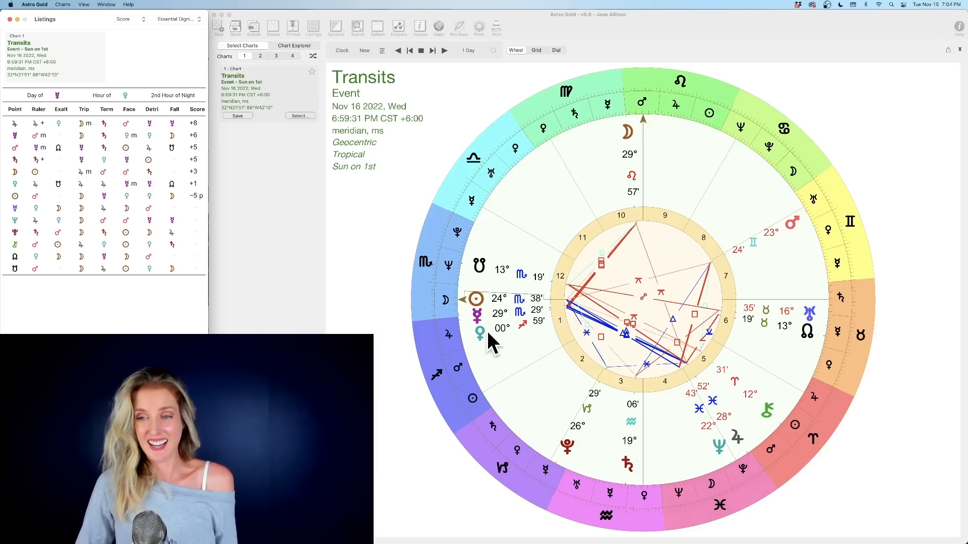
pyautogui.moveTo(691, 259)
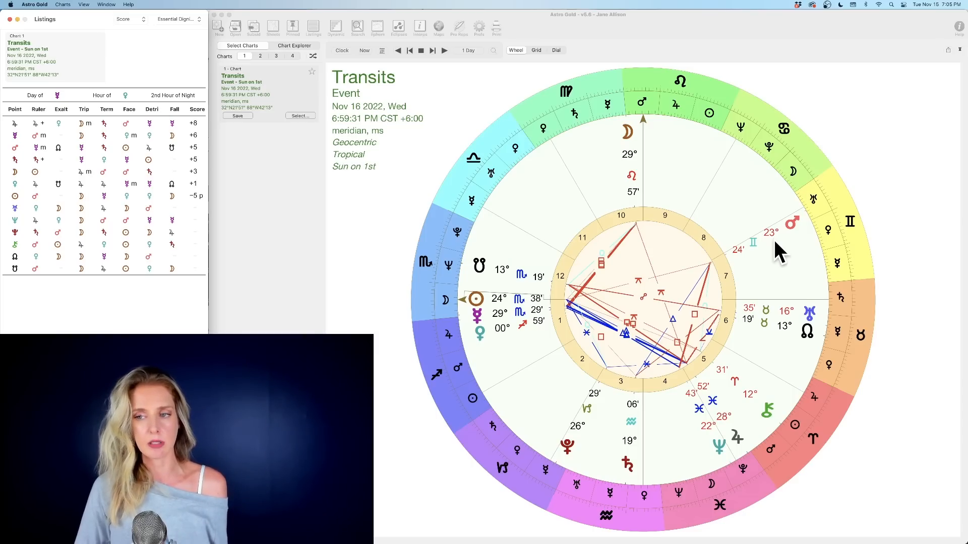
pyautogui.moveTo(795, 234)
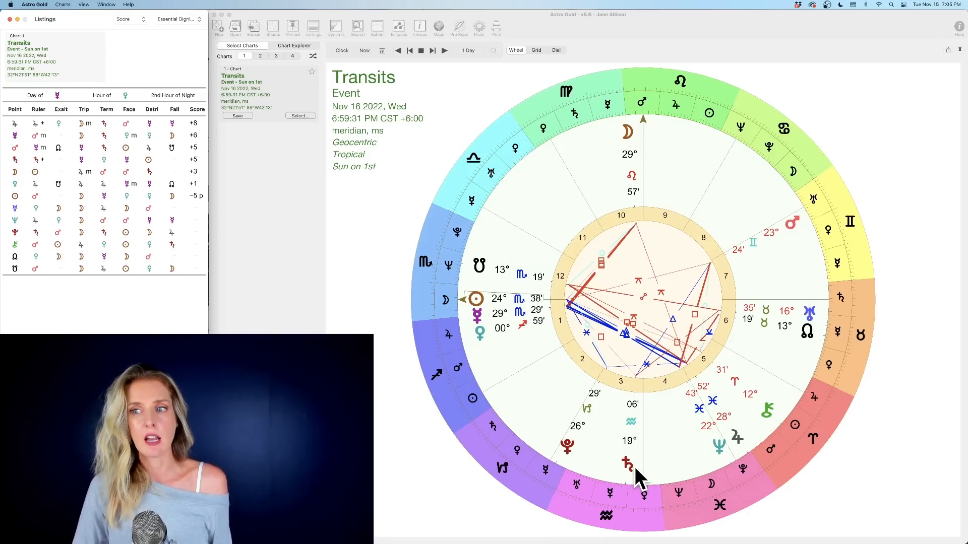
pyautogui.moveTo(799, 234)
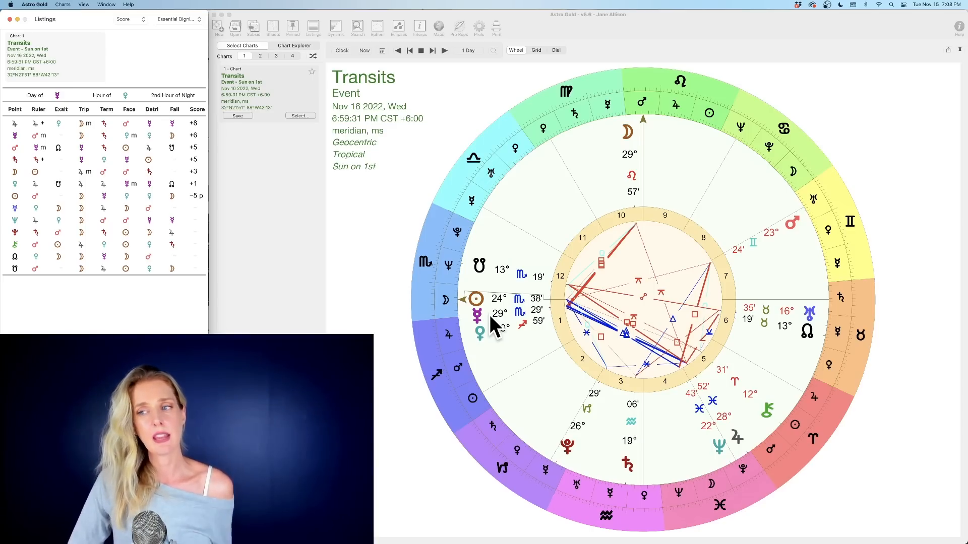
pyautogui.moveTo(484, 349)
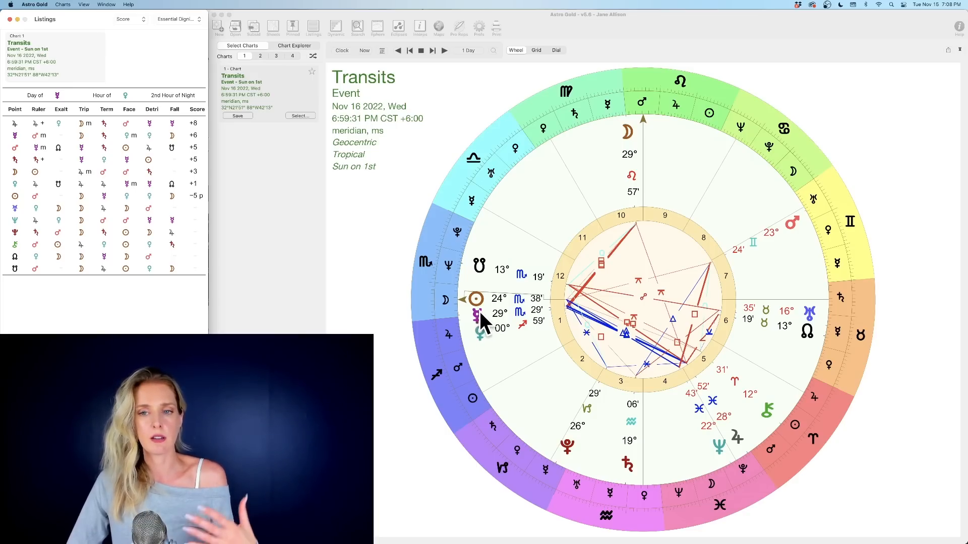
pyautogui.moveTo(487, 346)
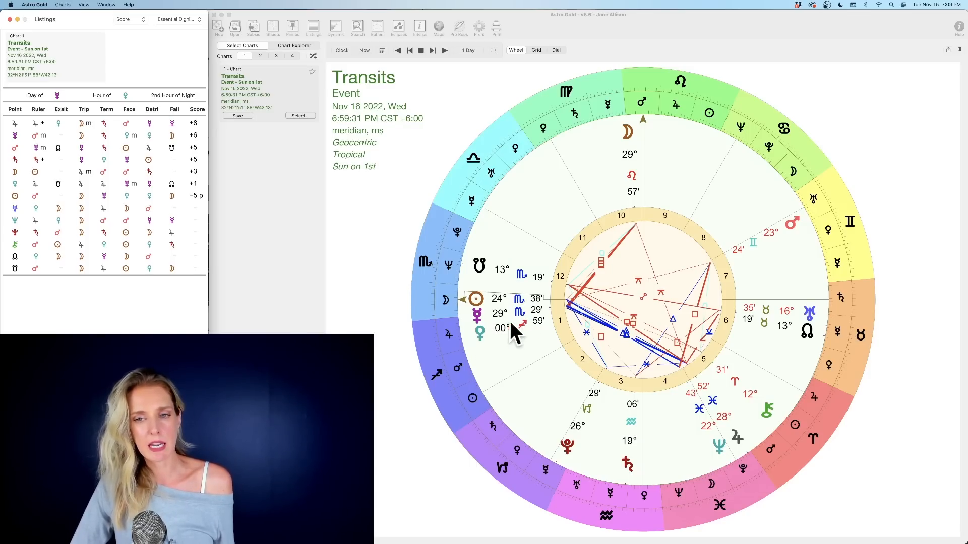
pyautogui.moveTo(522, 339)
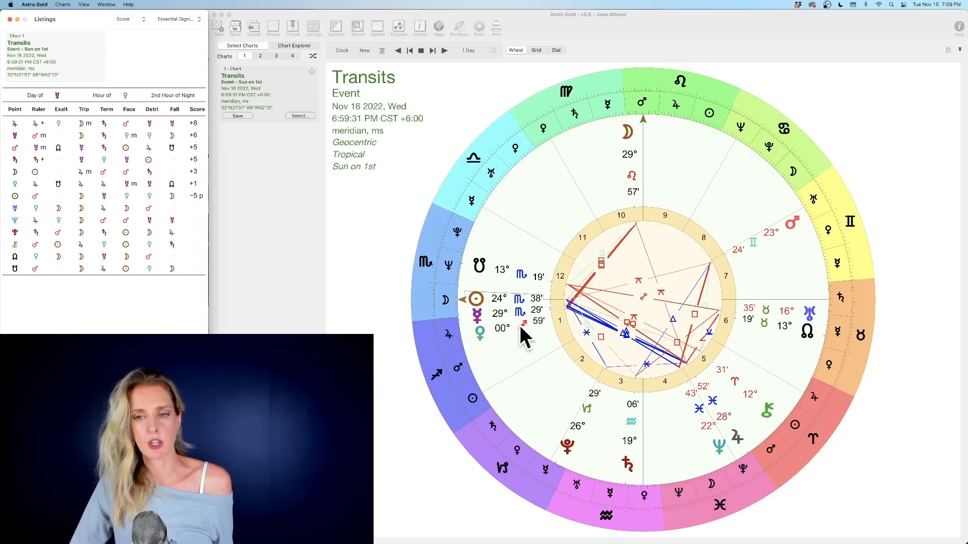
pyautogui.moveTo(505, 335)
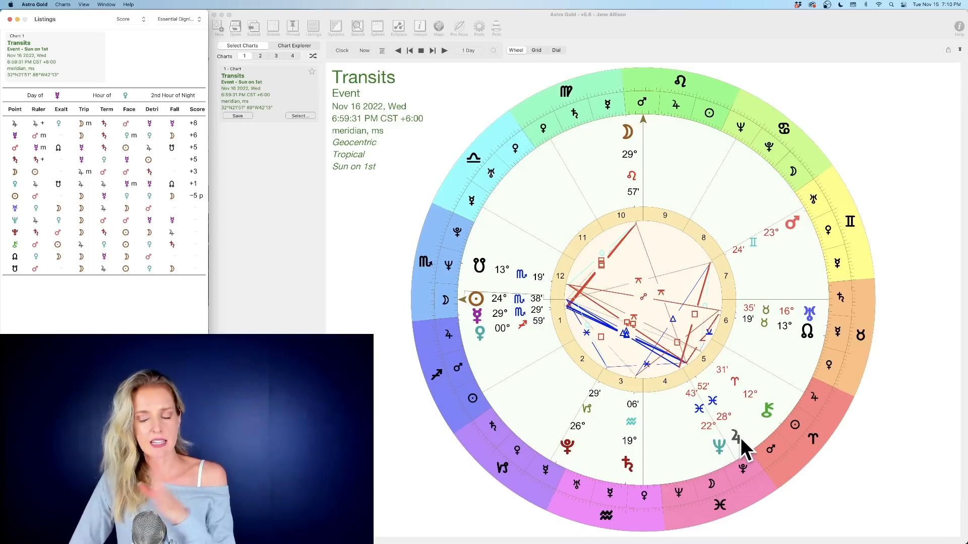
pyautogui.moveTo(478, 379)
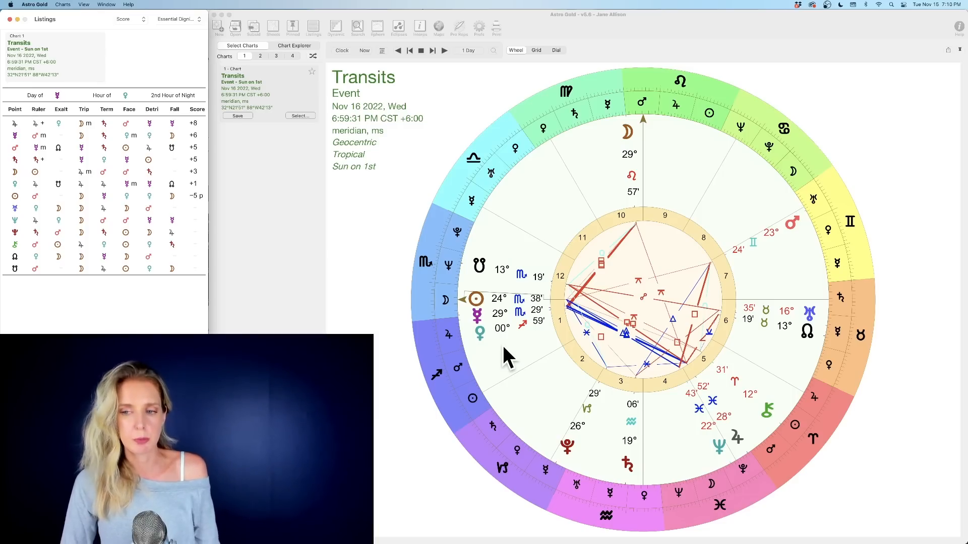
pyautogui.moveTo(62, 148)
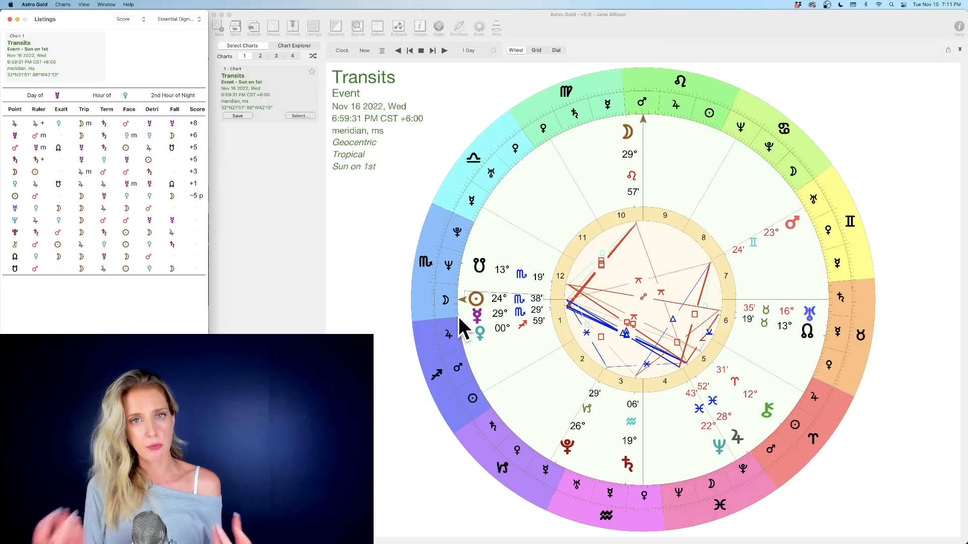
pyautogui.moveTo(478, 303)
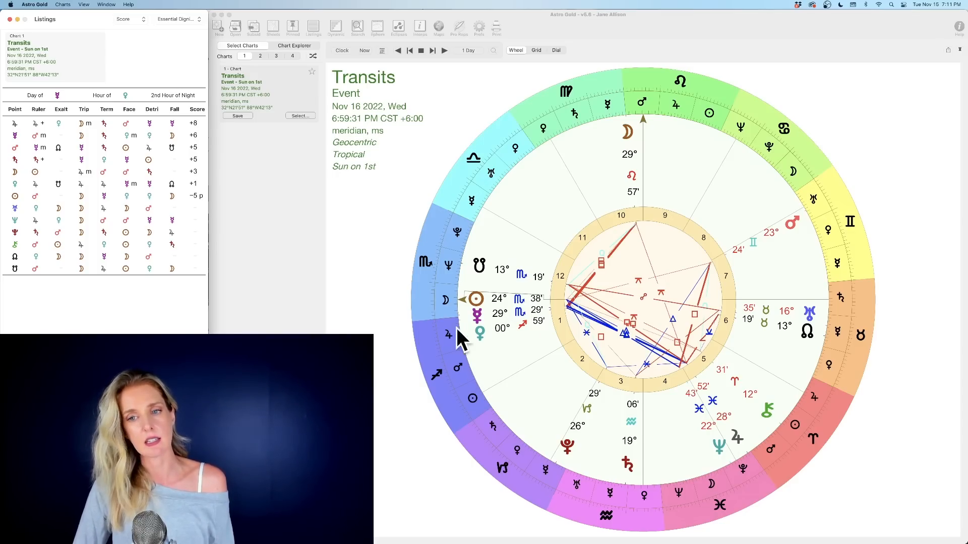
pyautogui.moveTo(503, 324)
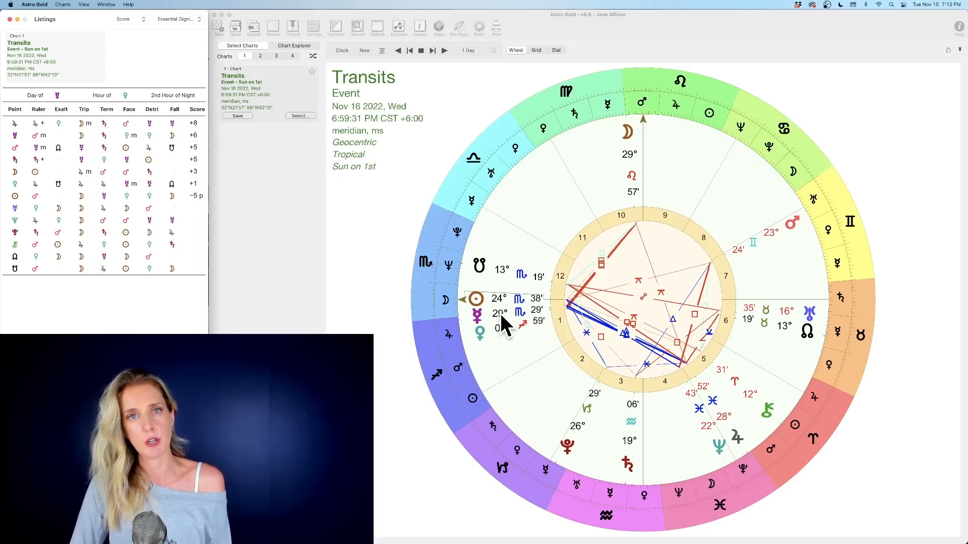
pyautogui.moveTo(507, 364)
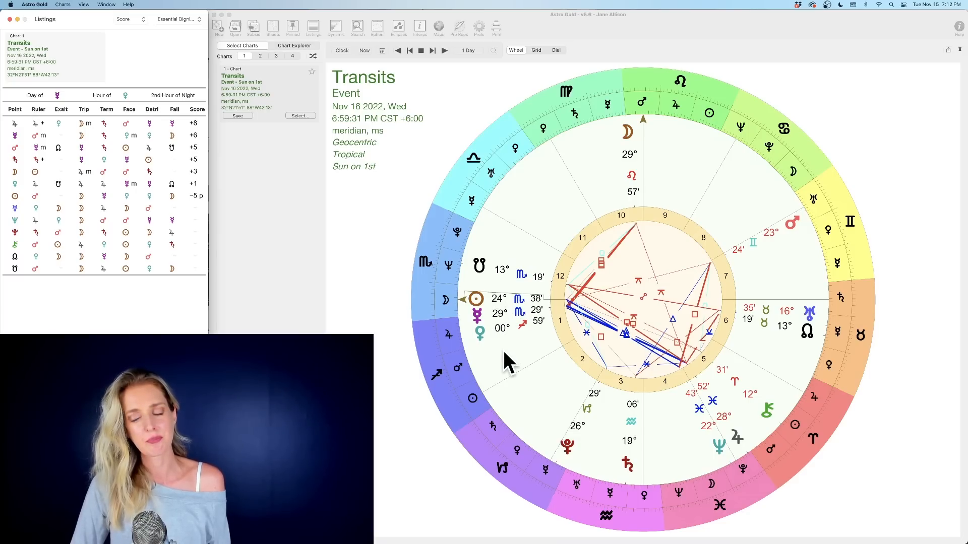